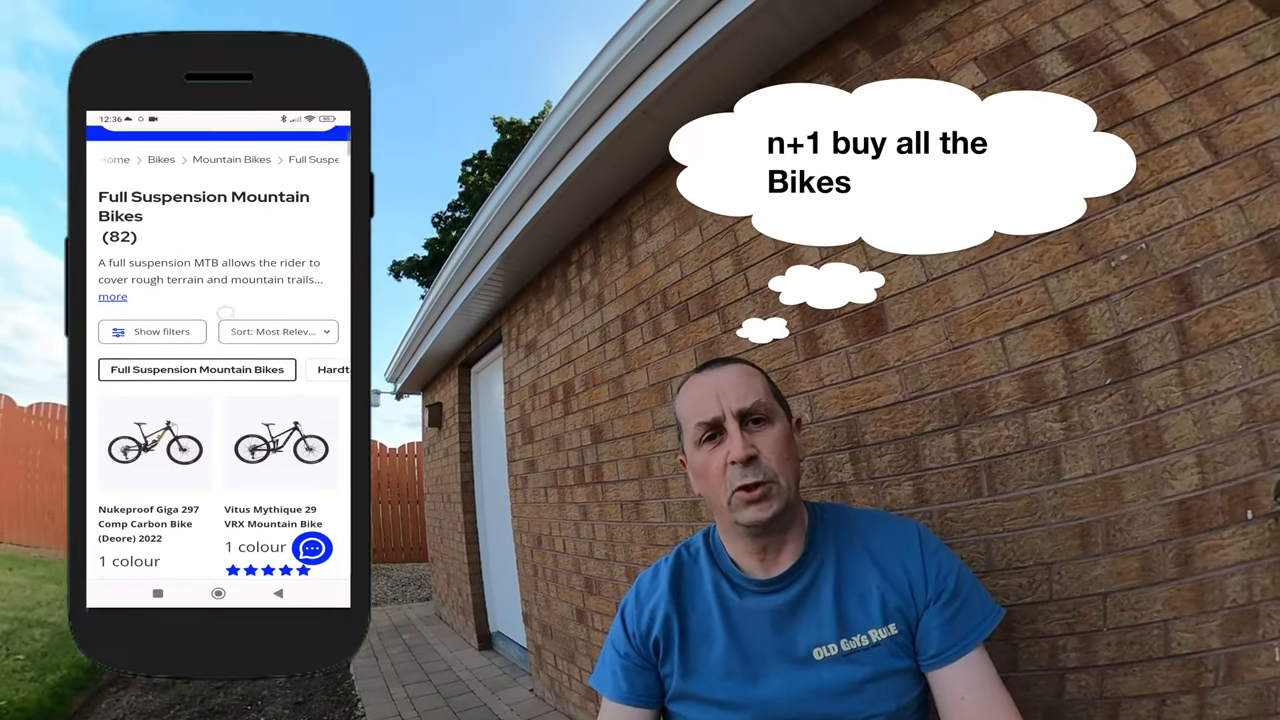
scroll(down, 3)
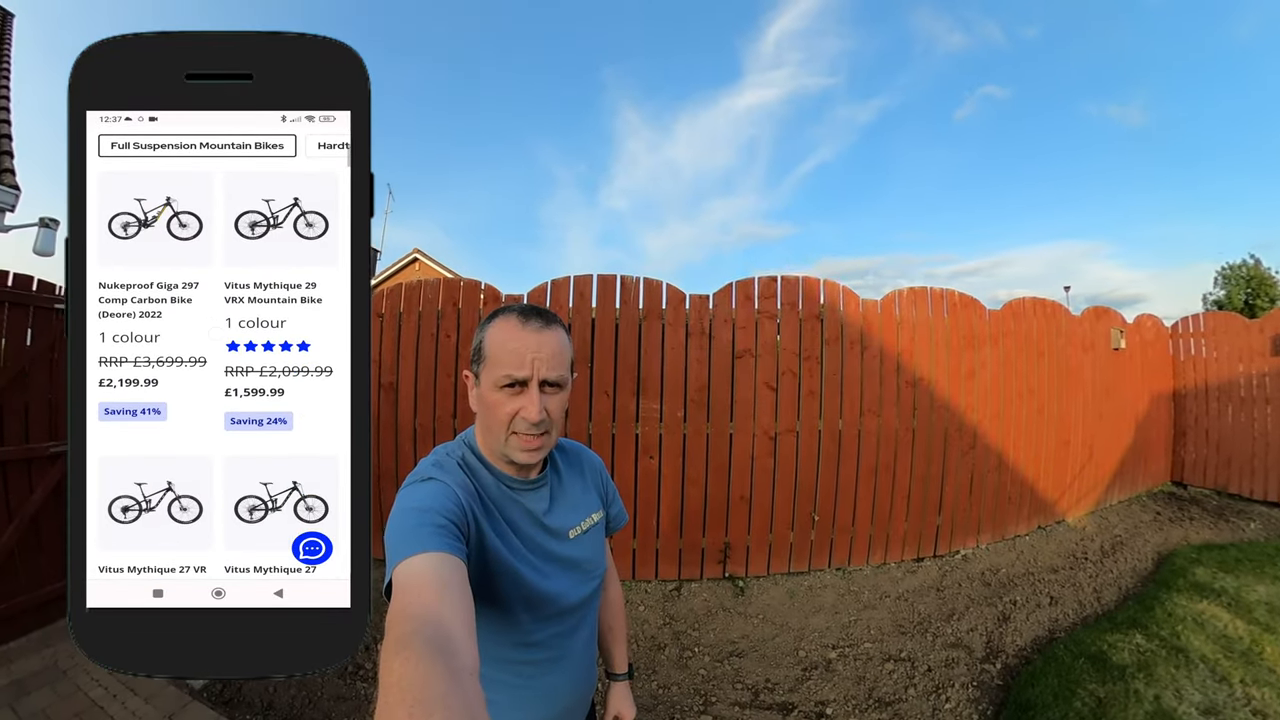
scroll(down, 3)
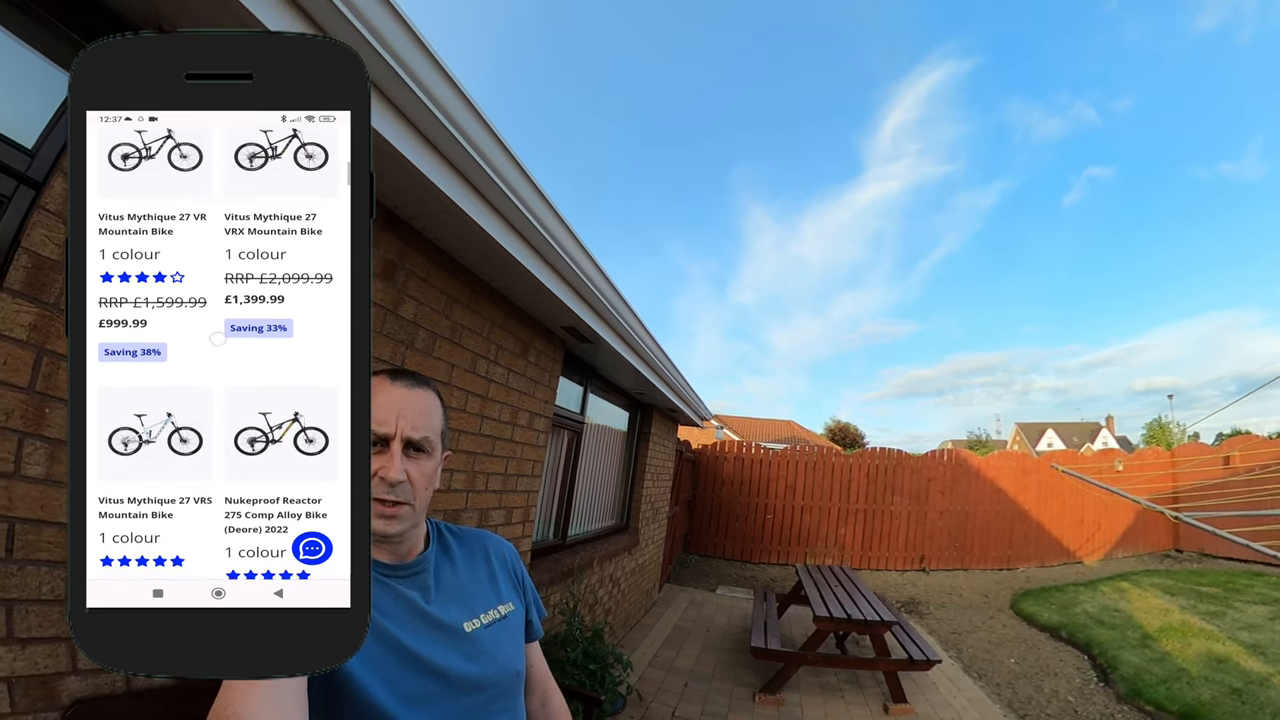
scroll(down, 3)
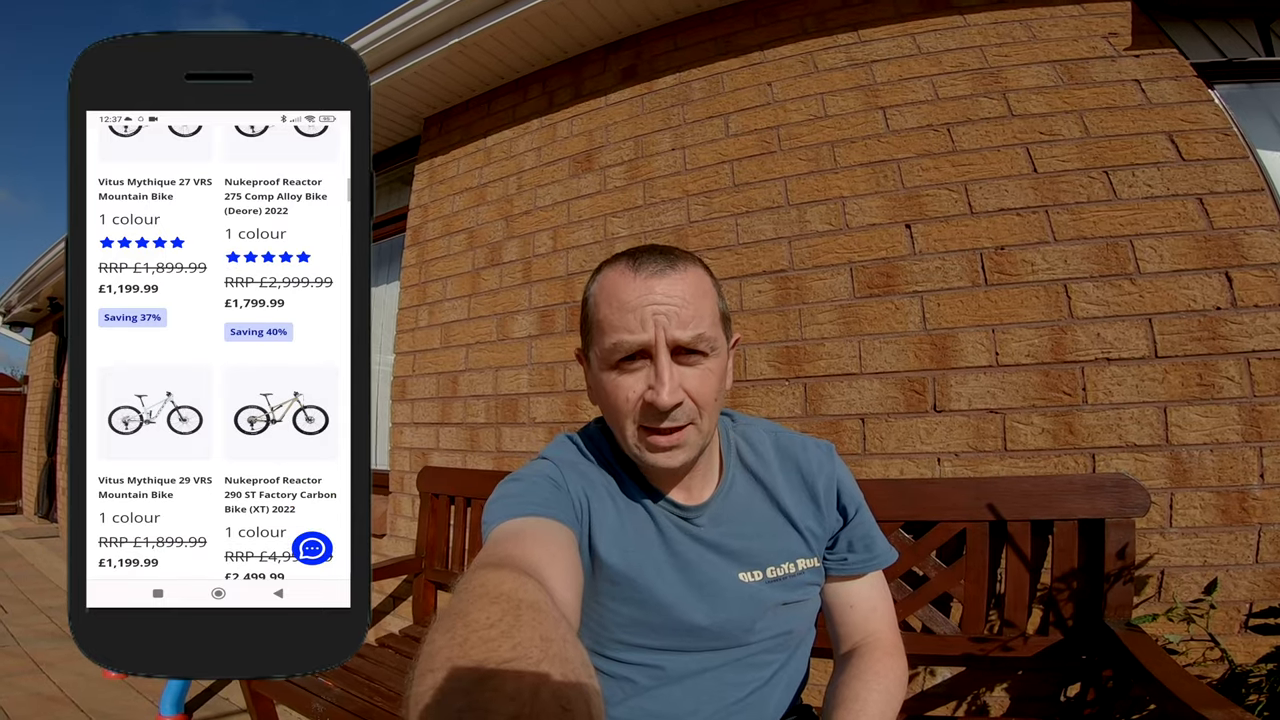